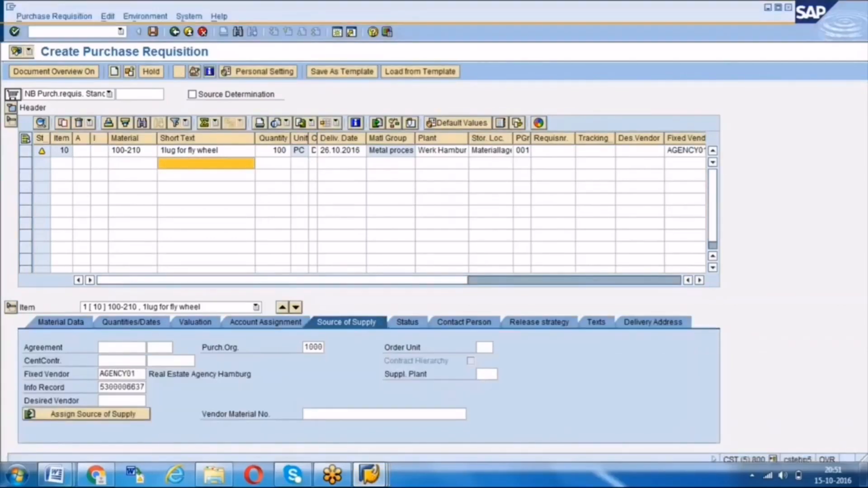
# Enter transaction /nspro to open the SAP Reference IMG
pyautogui.write('/nspro')
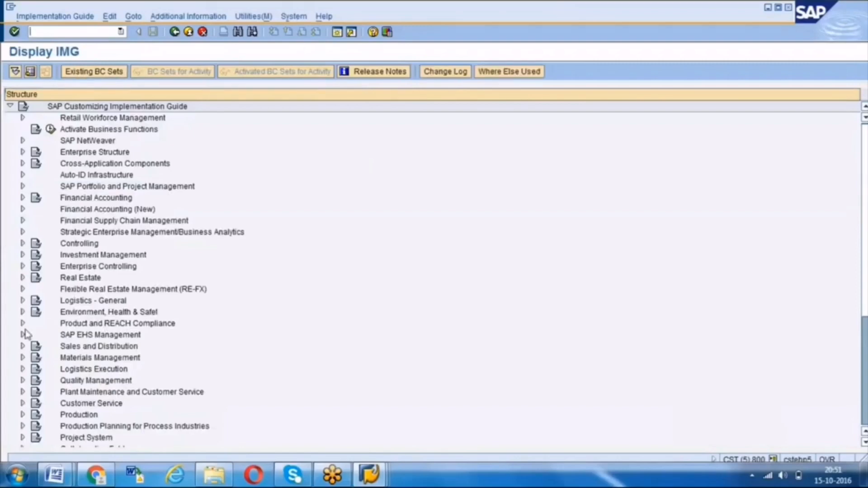
pyautogui.moveTo(16, 390)
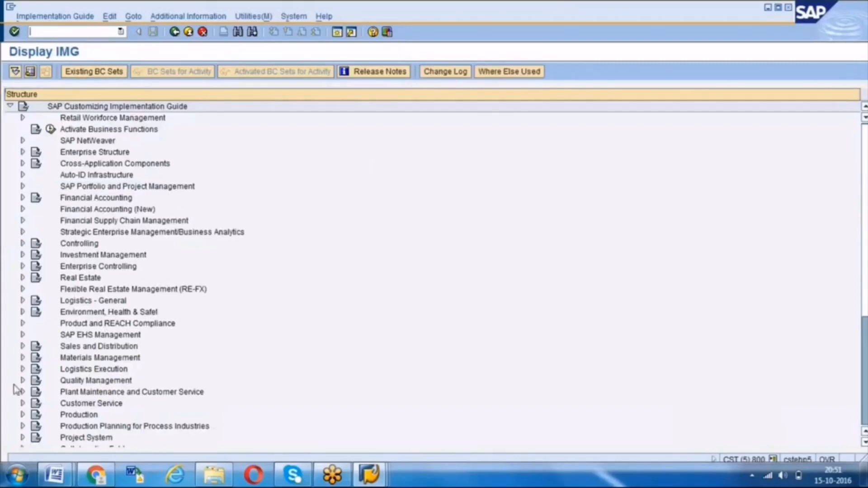
# Expand Materials Management and then Purchasing in the IMG tree
pyautogui.click(22, 357)
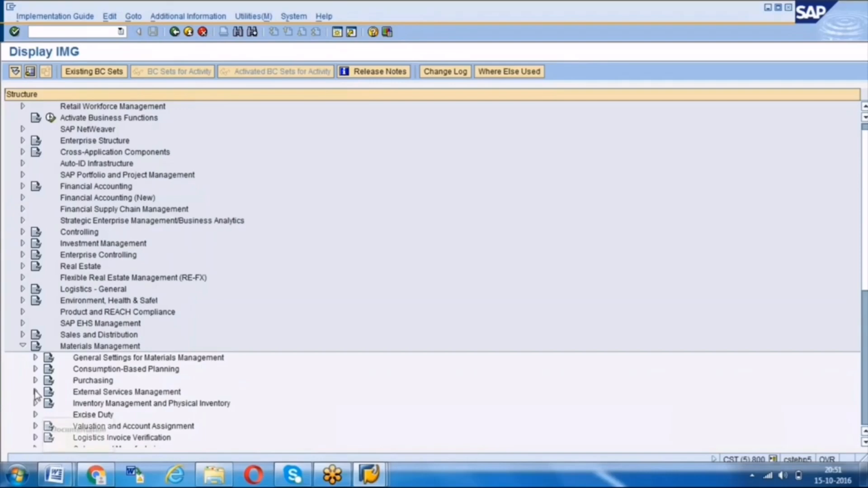
pyautogui.click(34, 380)
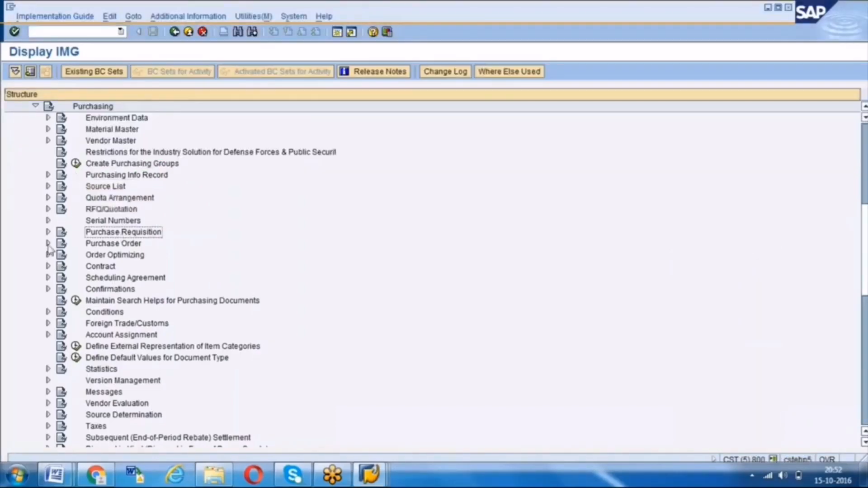
# Expand Purchase Order and its Release Procedure for Purchase Orders node
pyautogui.click(49, 243)
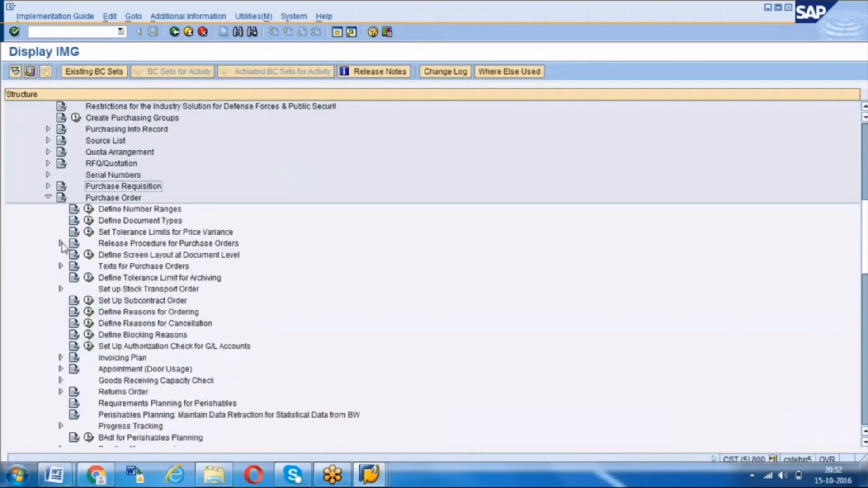
pyautogui.click(61, 244)
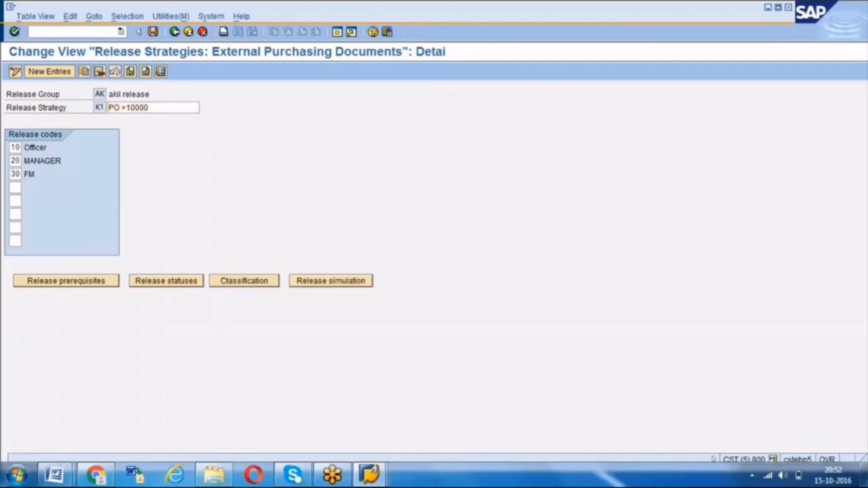
# Open K1's classification, then switch to the info record session for AGENCY01
pyautogui.click(244, 280)
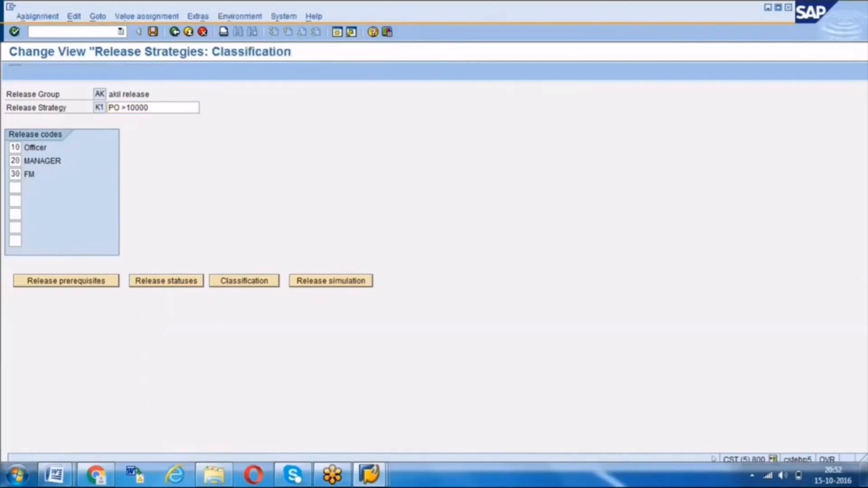
pyautogui.click(244, 281)
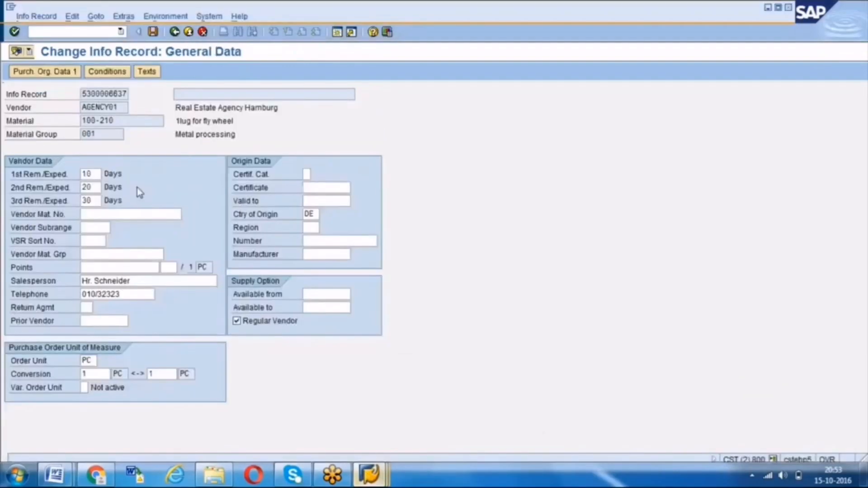
# Start CL20N with class type 032 to display release strategy K2 in group AK
pyautogui.write('/nc')
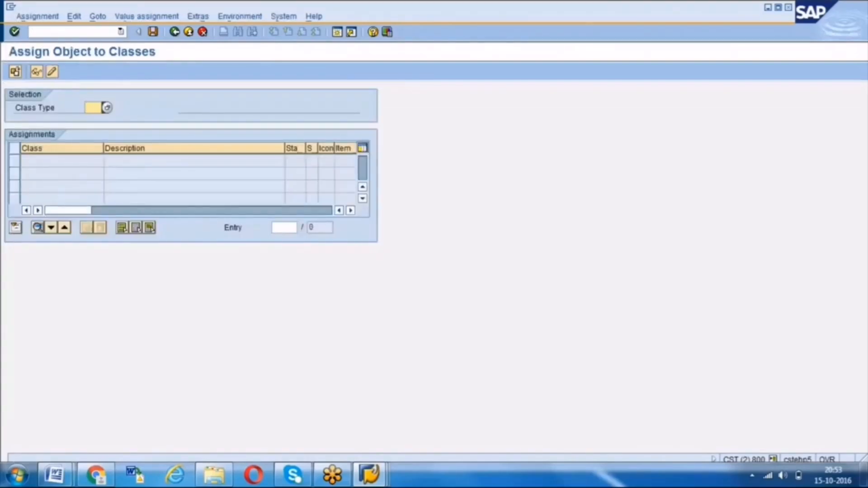
pyautogui.write('032')
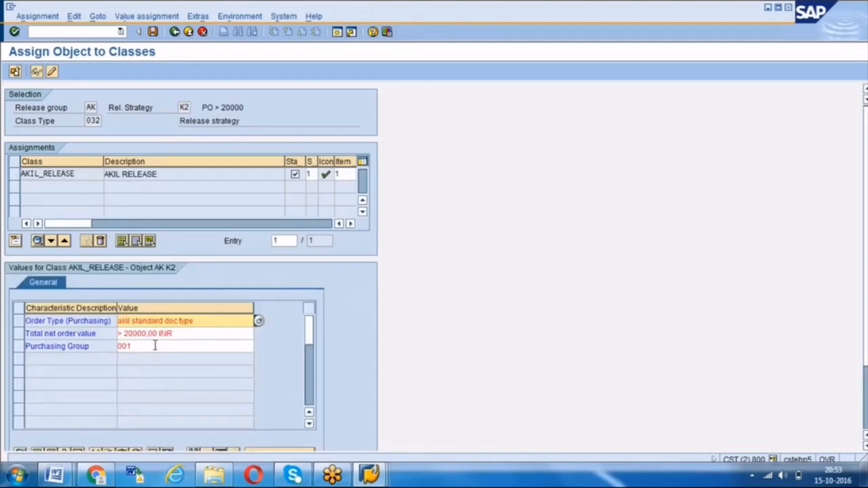
pyautogui.click(182, 333)
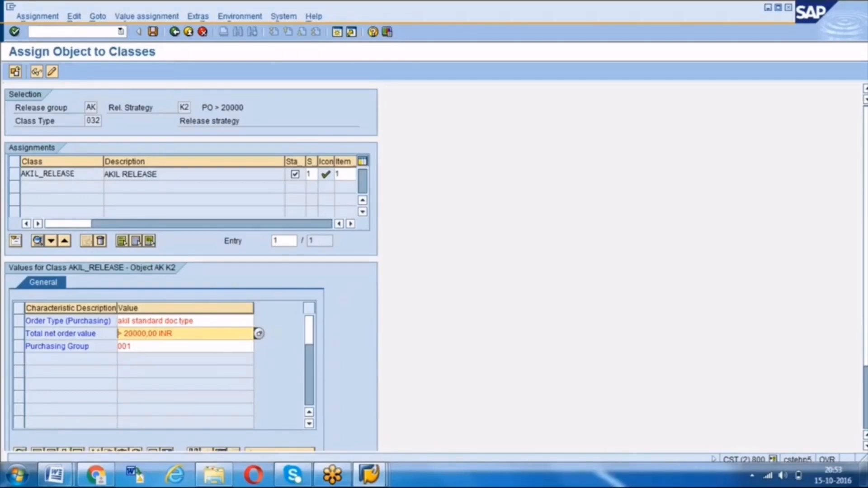
pyautogui.click(191, 333)
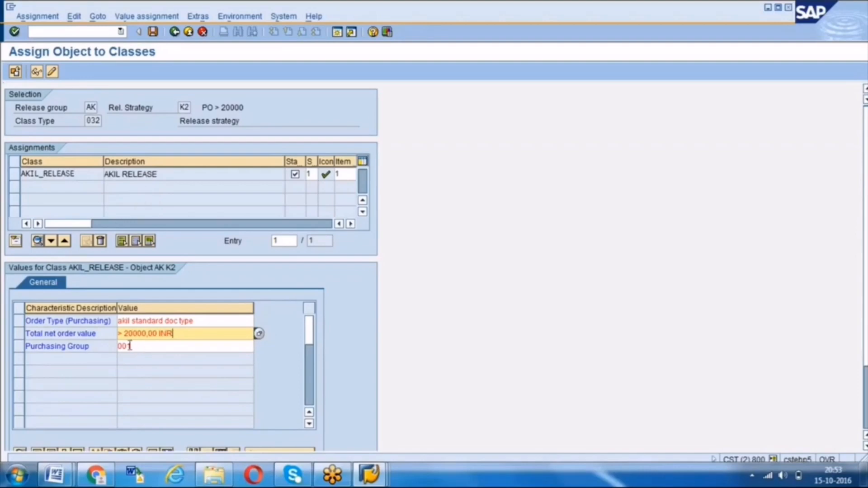
pyautogui.click(182, 346)
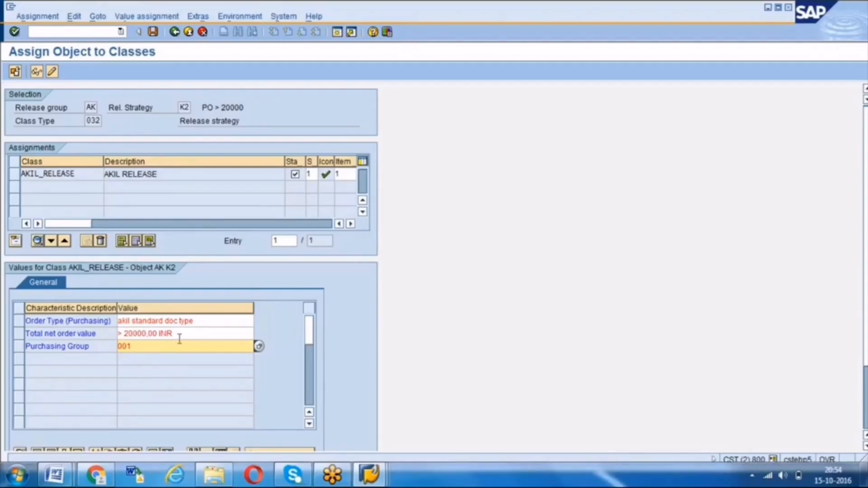
pyautogui.moveTo(180, 326)
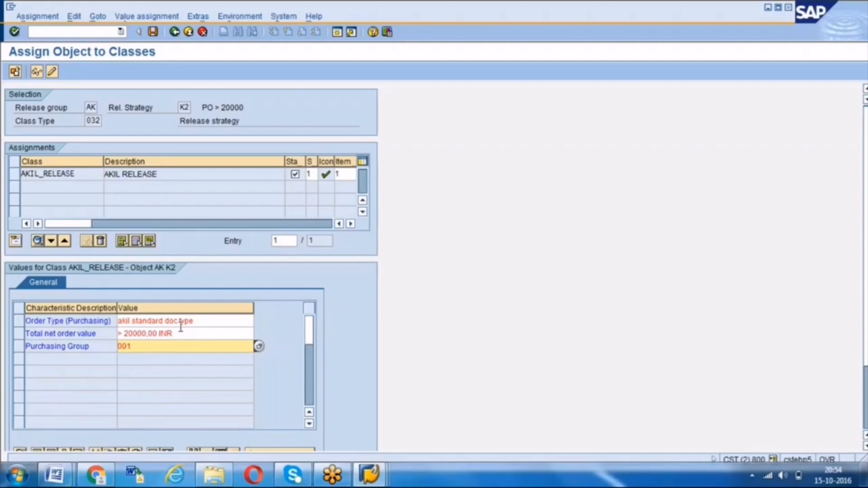
pyautogui.moveTo(584, 383)
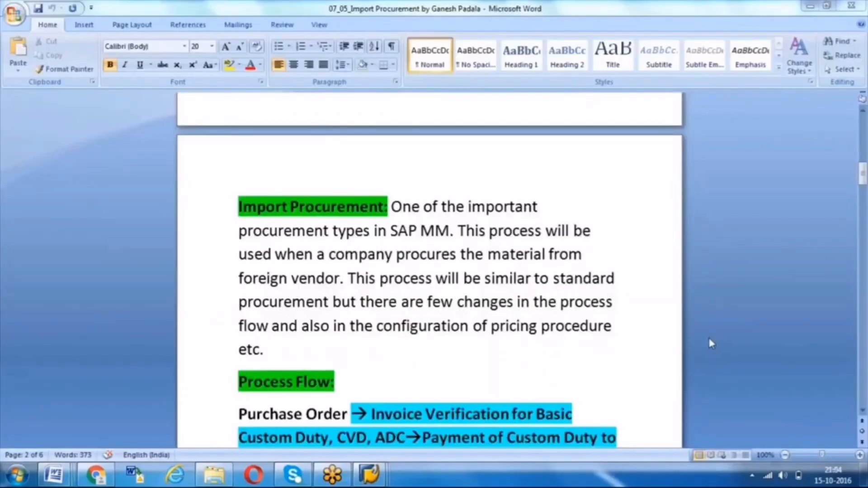
pyautogui.moveTo(424, 350)
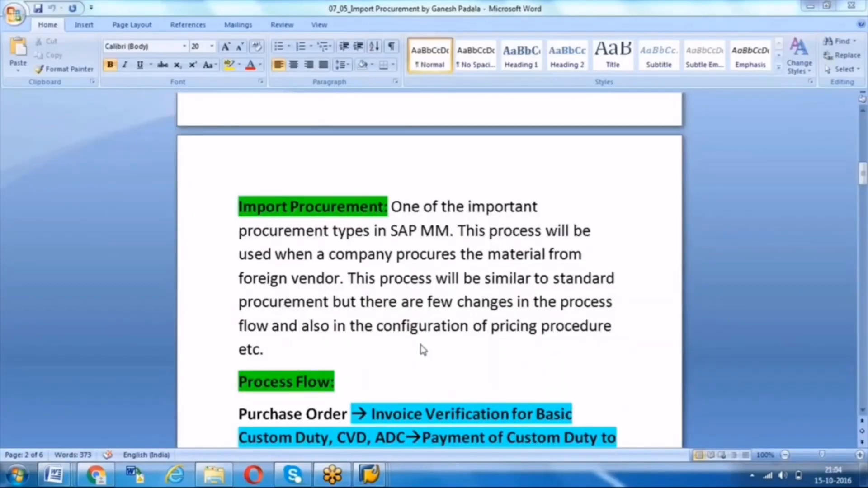